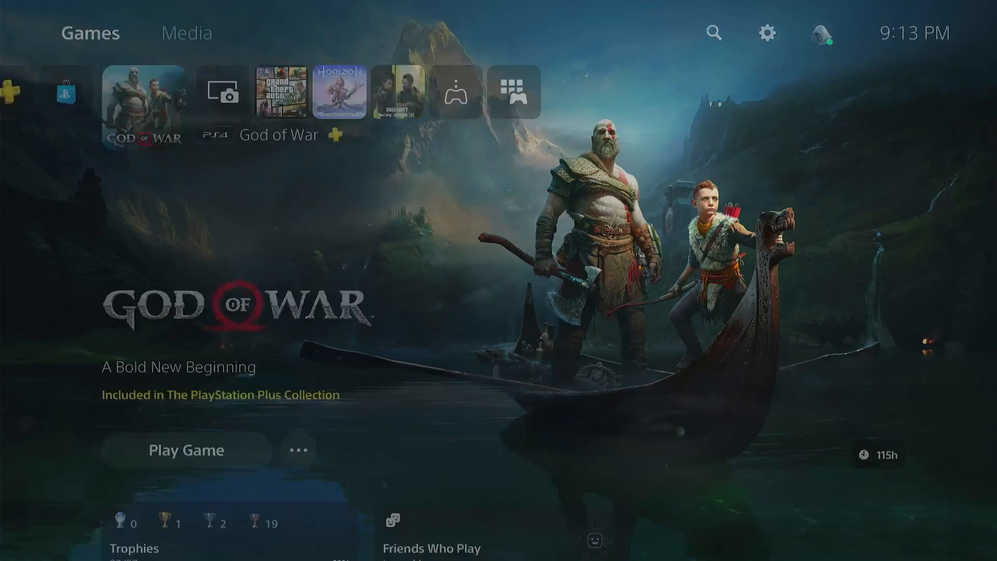
- Check Update System Software under System settings, confirm it is up to date, and go back
click(769, 30)
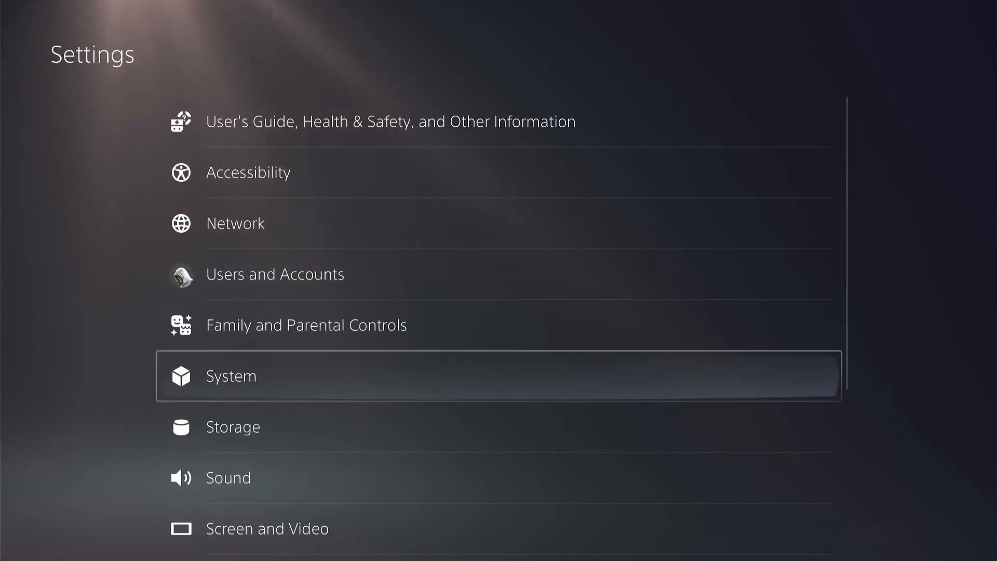
click(231, 376)
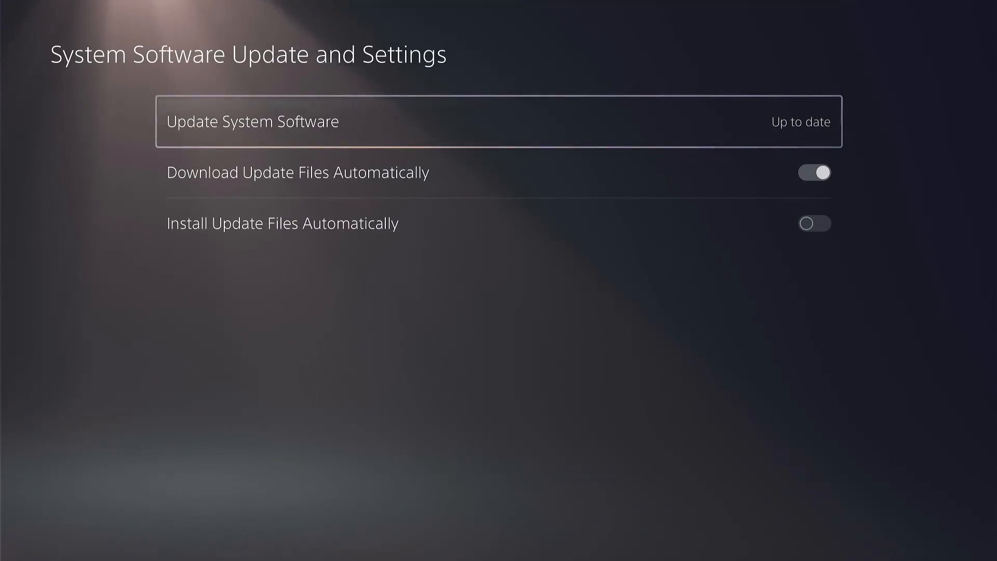
click(254, 121)
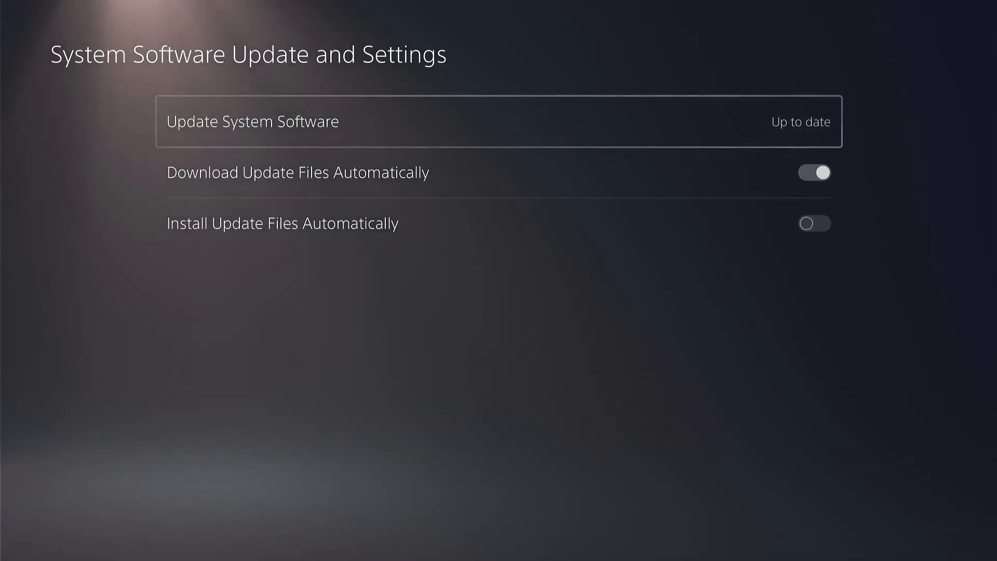
key(Escape)
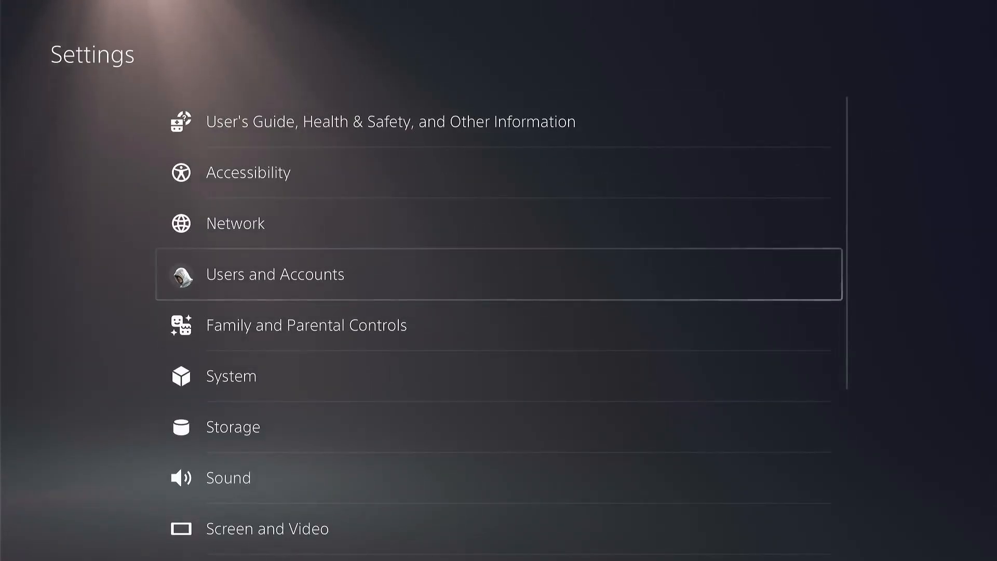
click(276, 274)
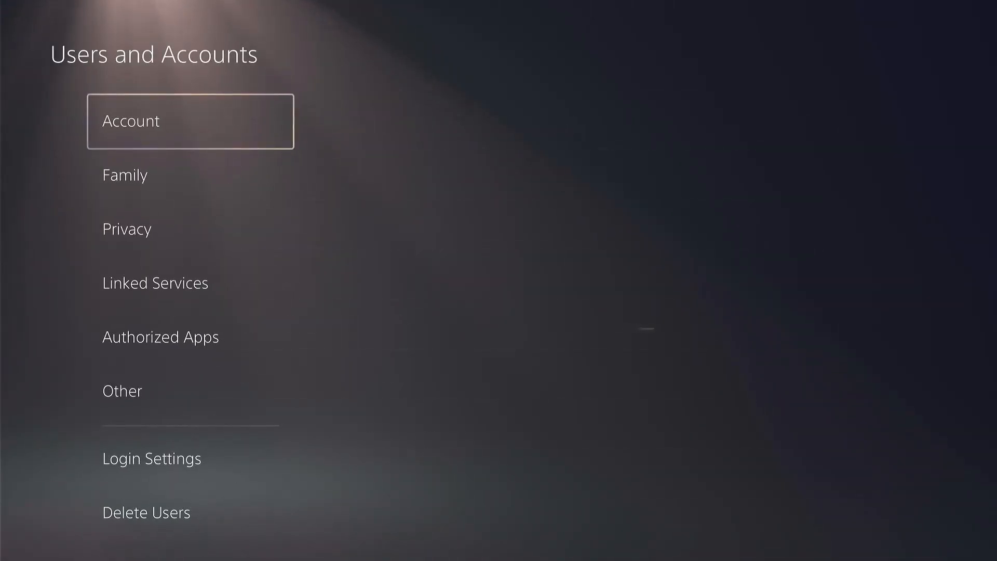
click(126, 228)
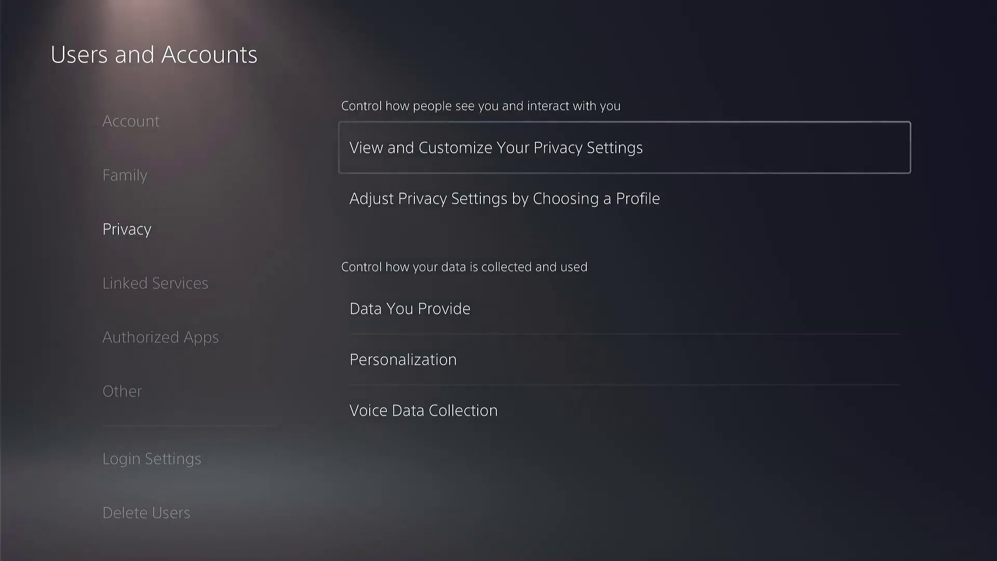
click(498, 147)
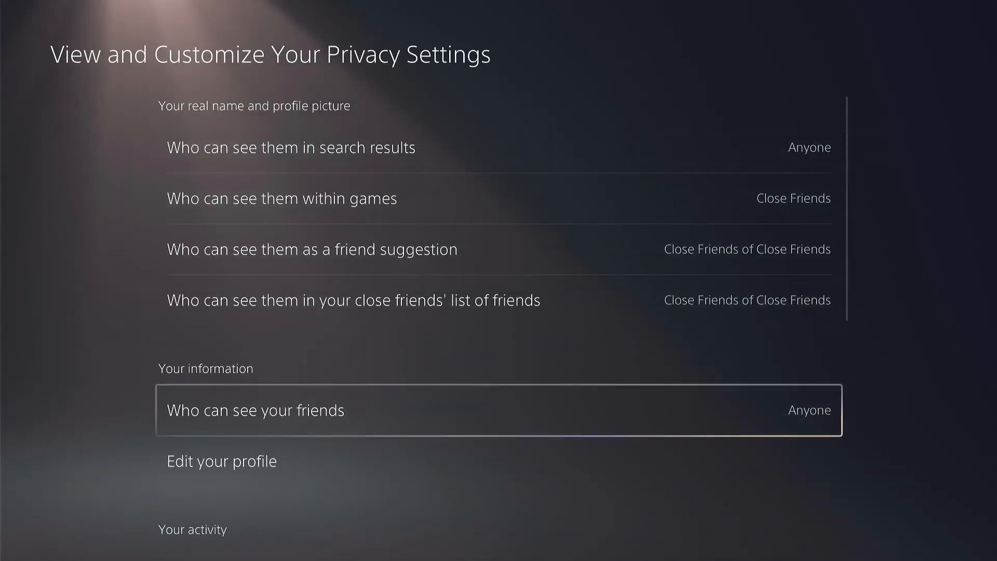
scroll(down, 3)
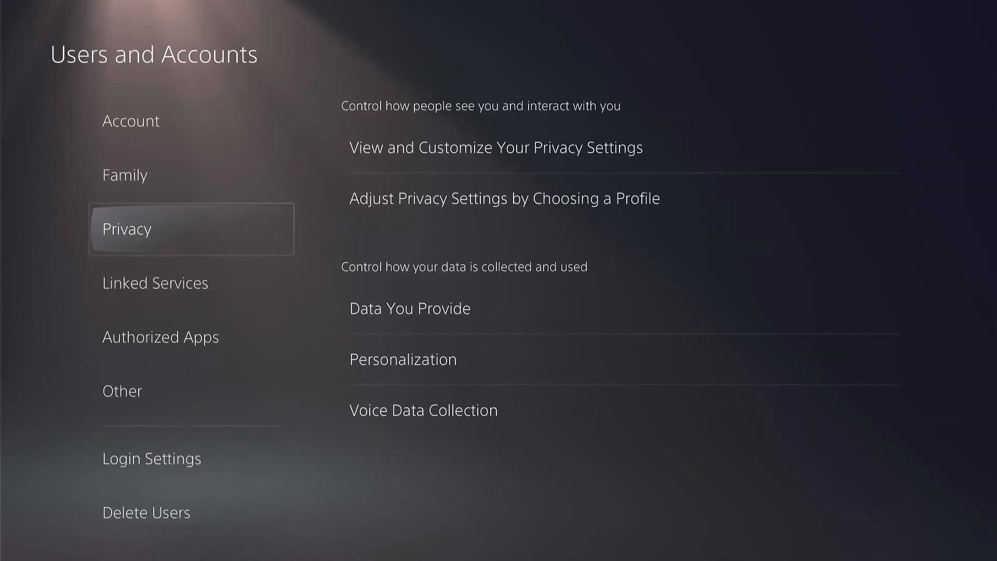
key(Escape)
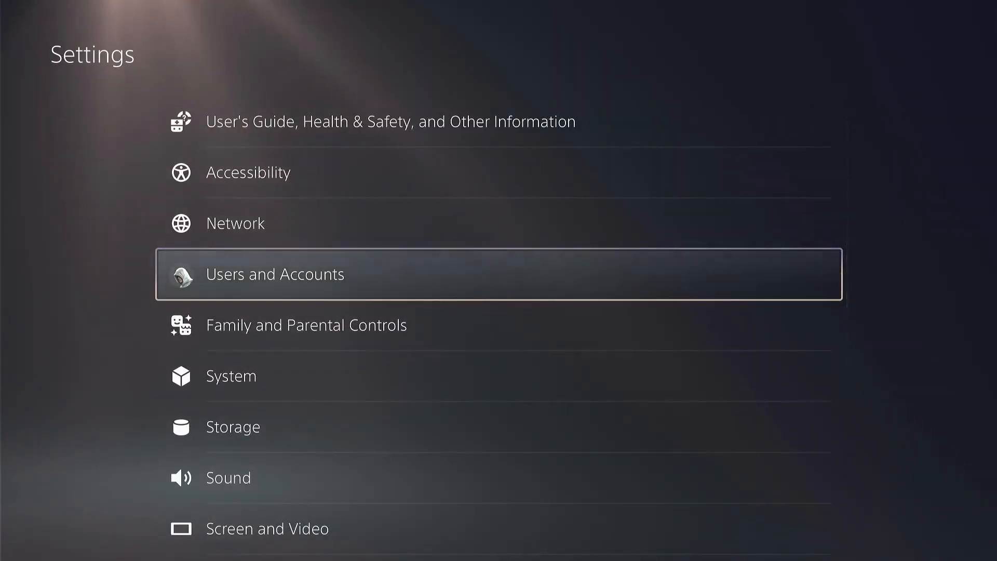
- Start Discord linking from Users and Accounts > Linked Services, accept the data-sharing terms and authorise via the QR code
click(274, 274)
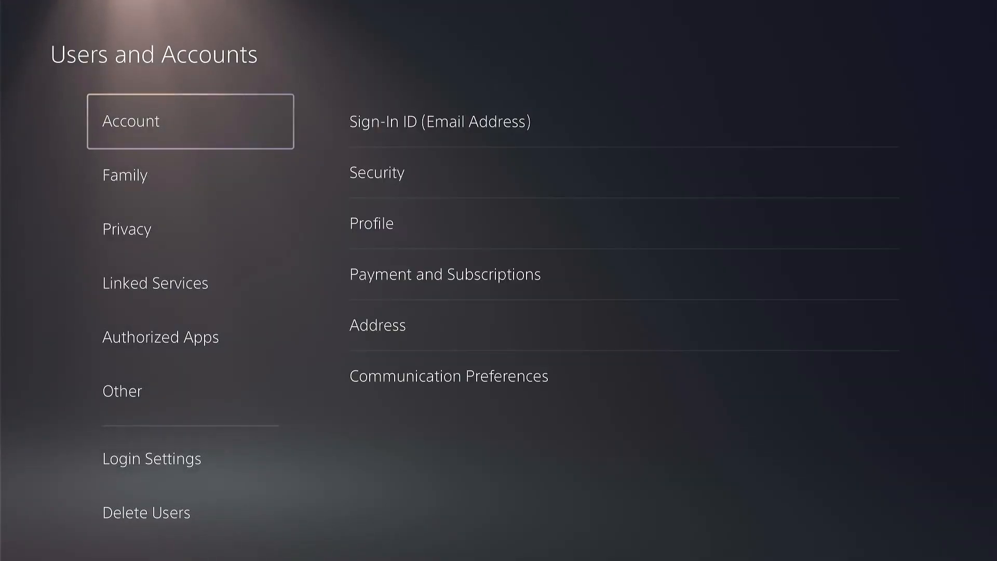
click(154, 283)
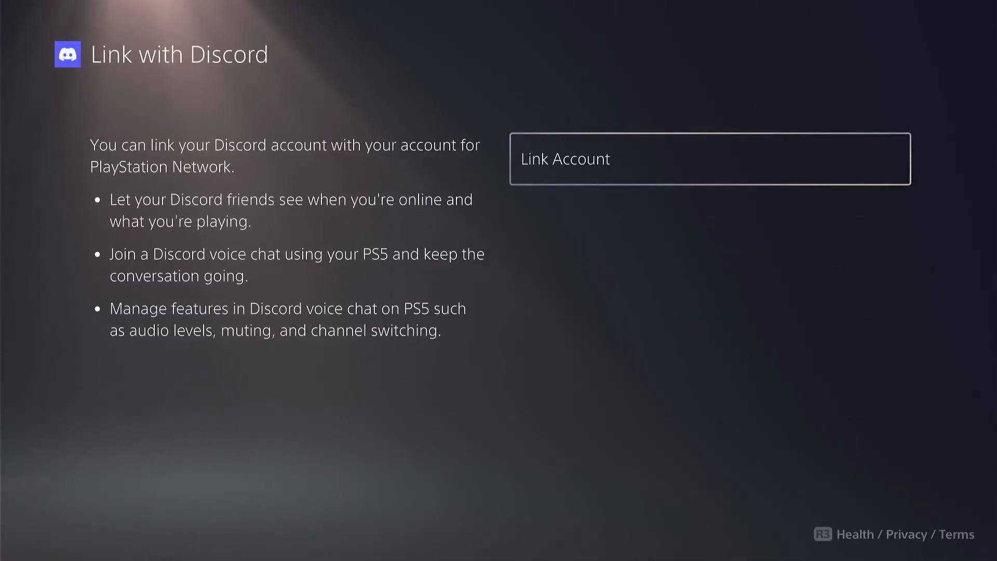
click(680, 160)
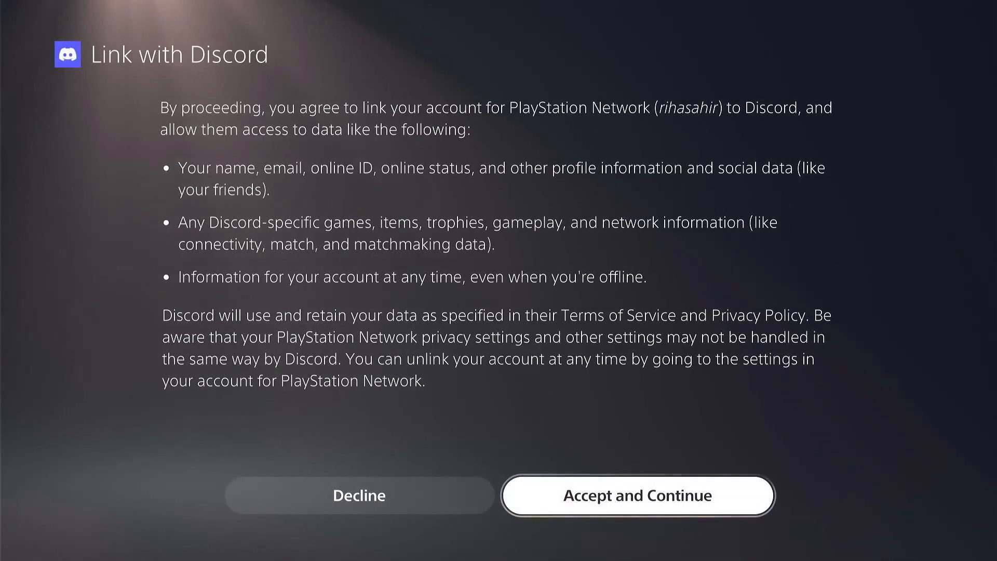
click(639, 495)
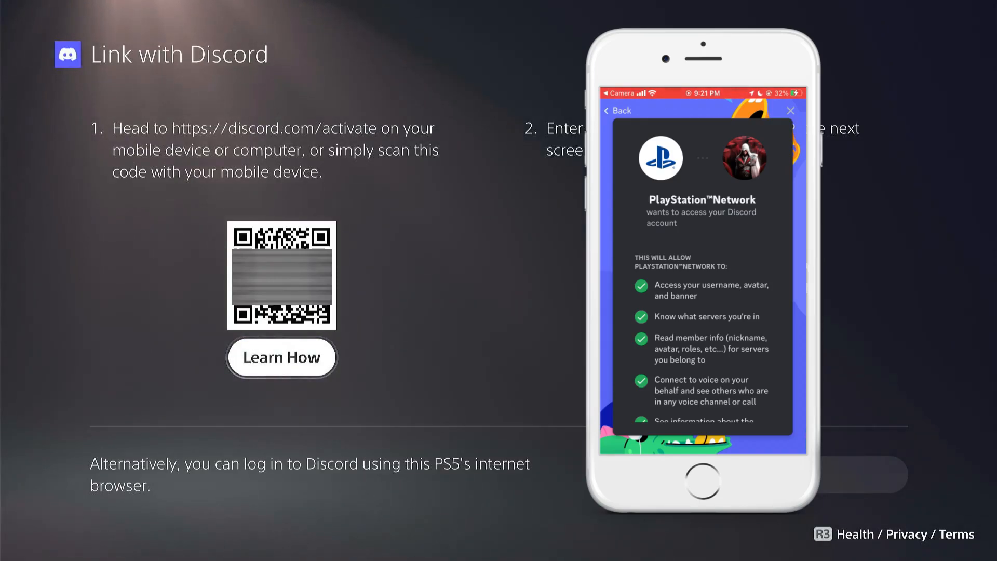
scroll(down, 3)
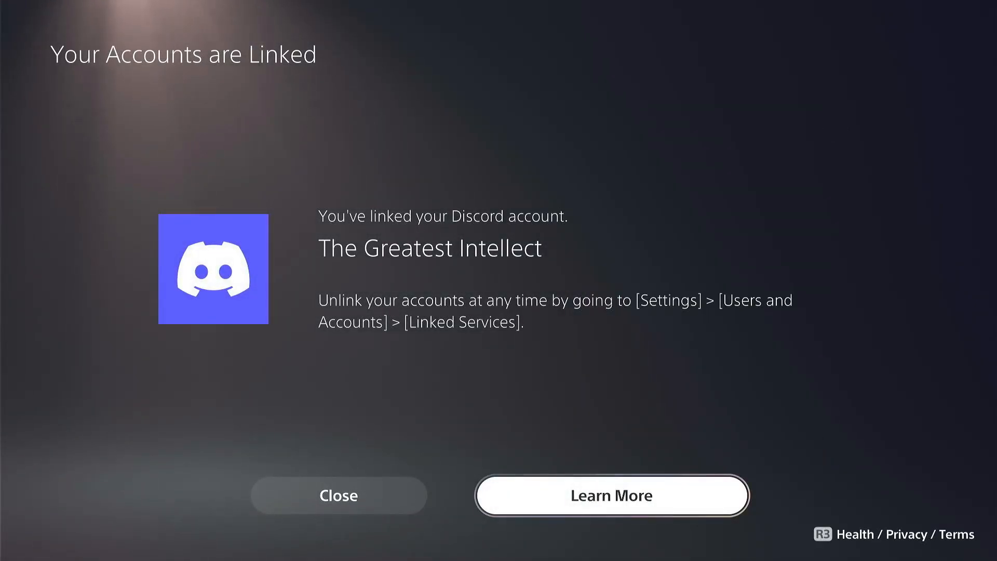
- Dismiss the linking confirmation and expand the Lobby voice channel's call panel on the phone
click(341, 494)
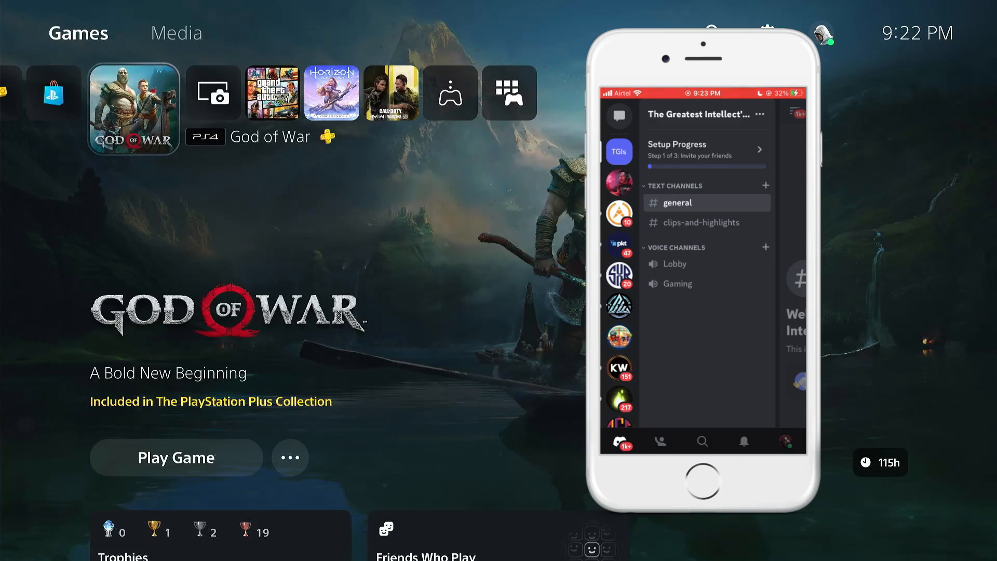
click(676, 264)
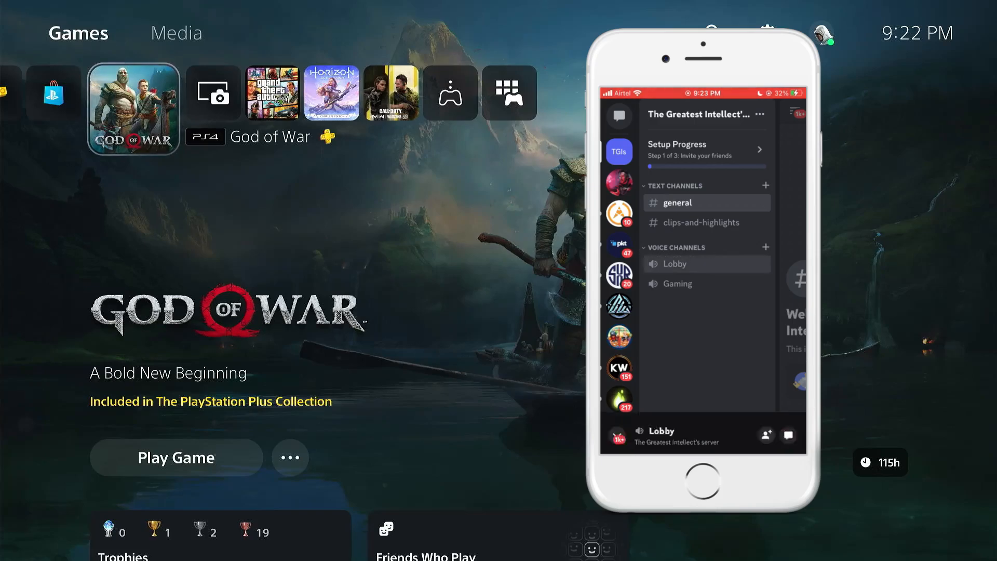
click(675, 264)
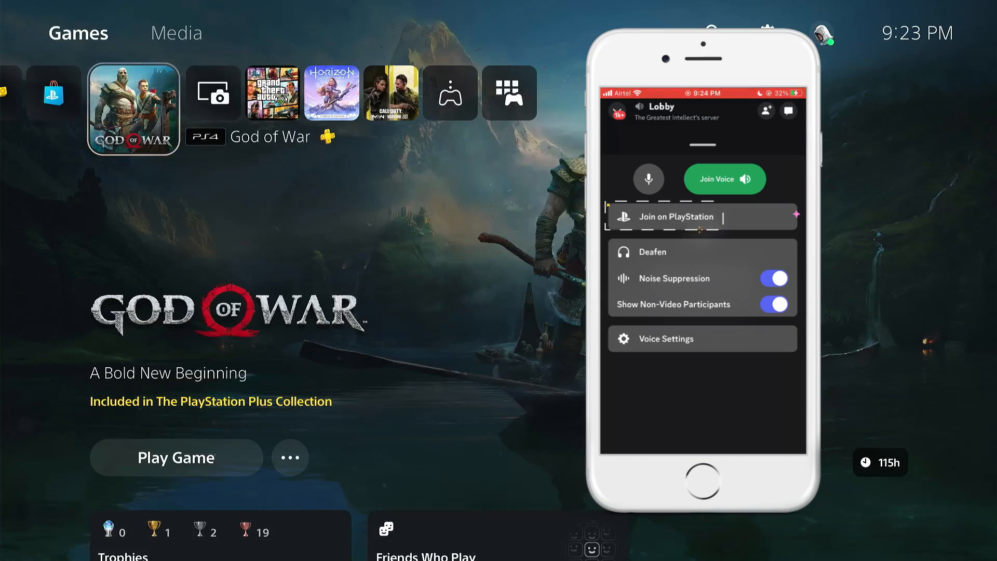
- Use Join on PlayStation to send the Lobby voice call to the PS5 console
click(702, 217)
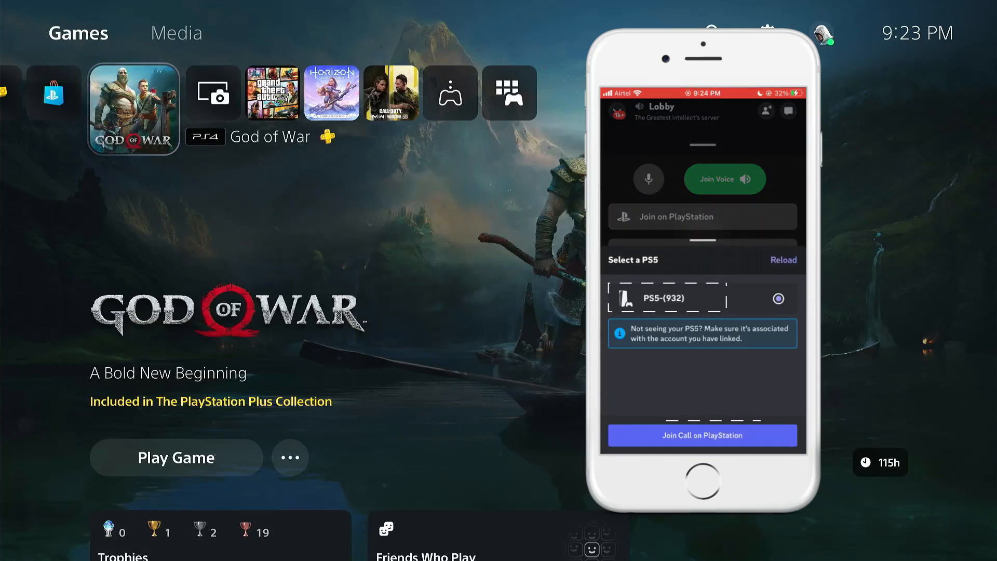
click(703, 436)
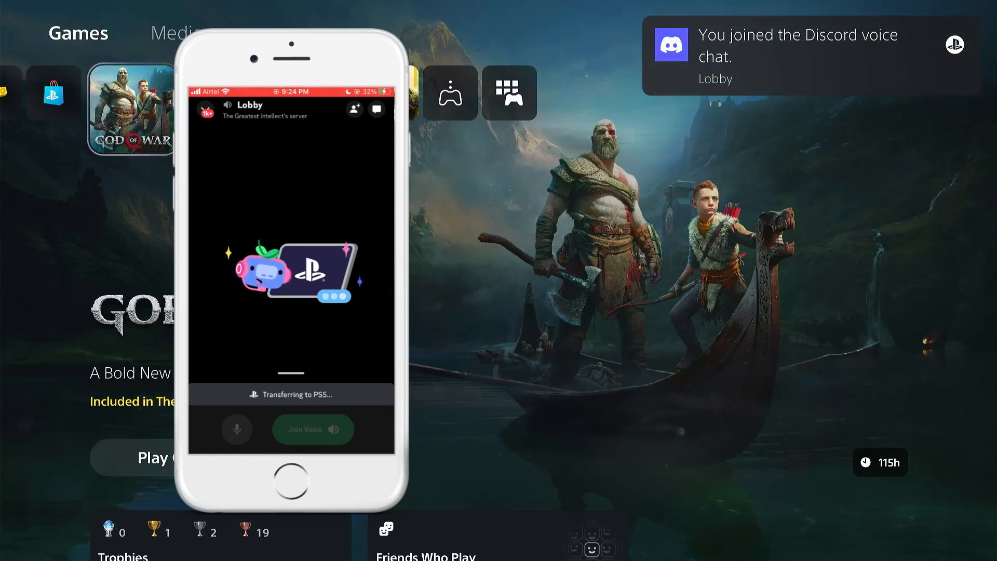
click(312, 429)
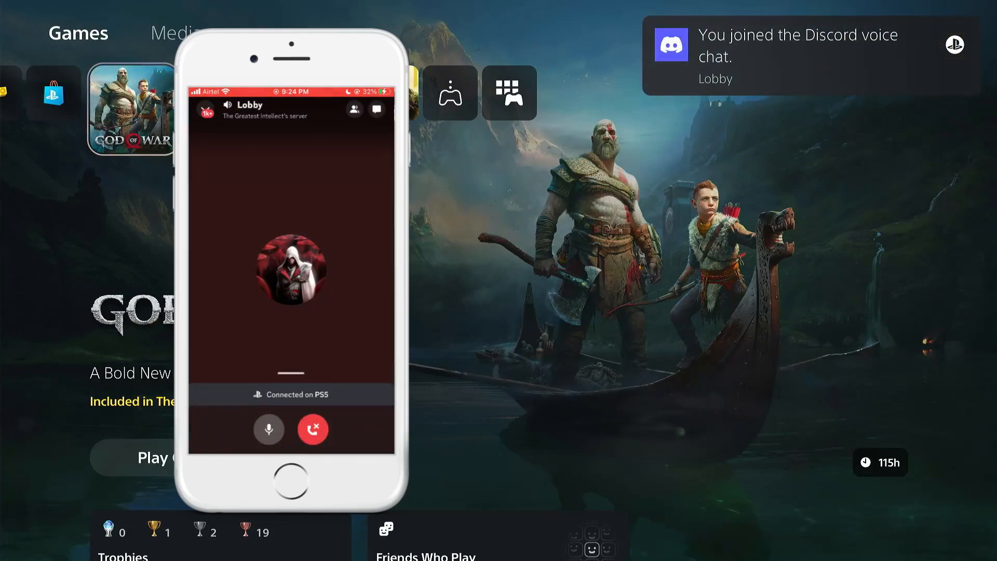